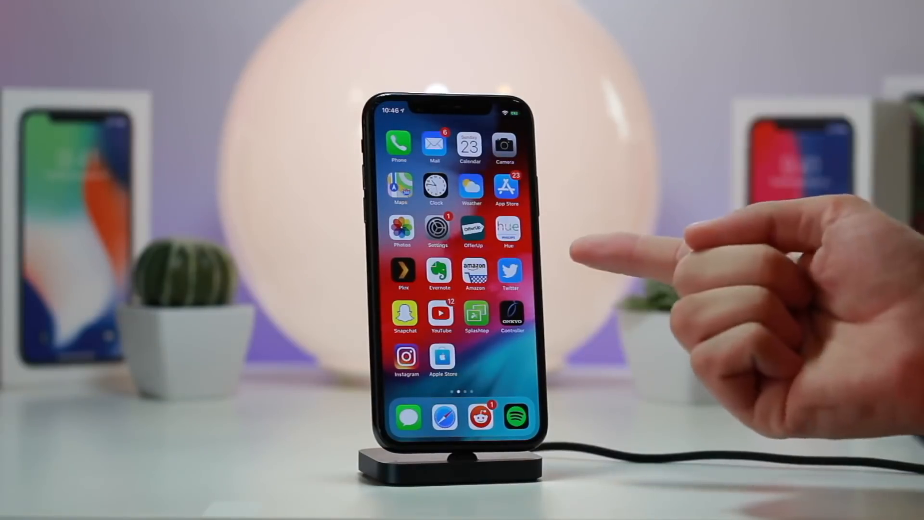
# Open the tweet thread on vulnerabilities and a potential iOS 12.x jailbreak
pyautogui.click(436, 229)
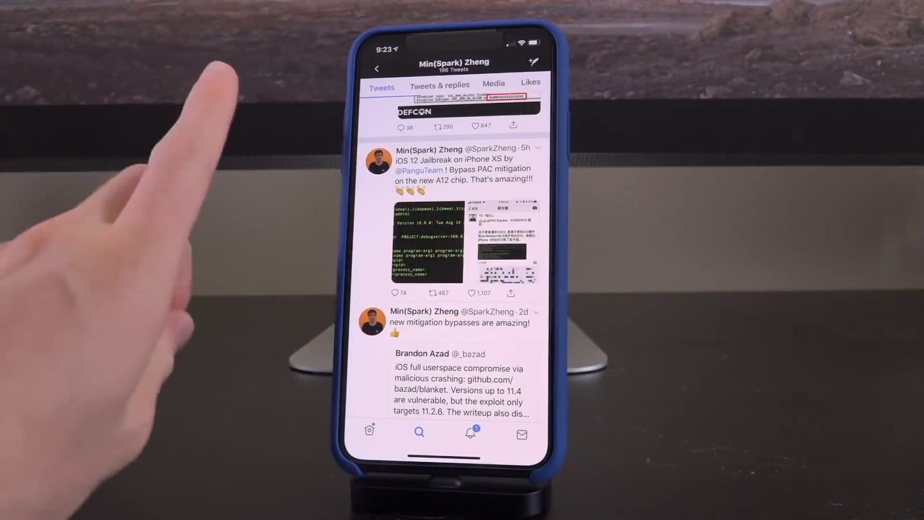
pyautogui.moveTo(177, 236)
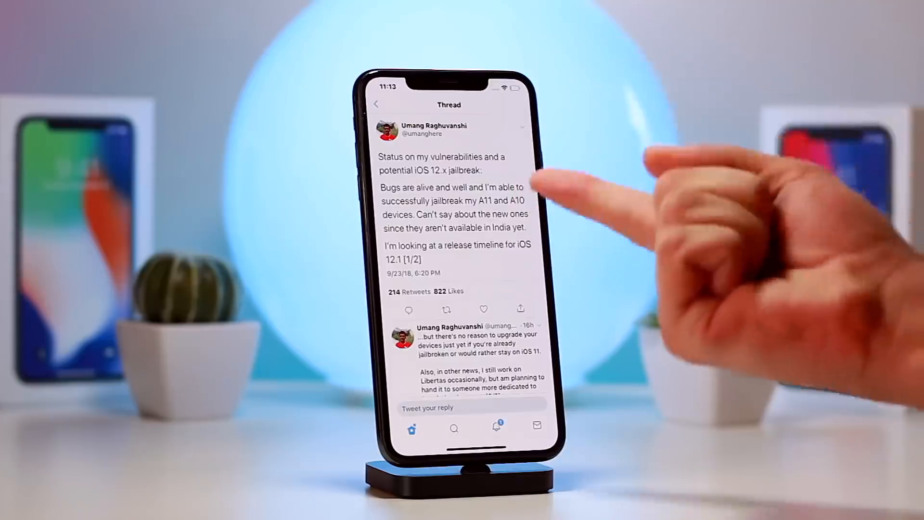
pyautogui.moveTo(589, 189)
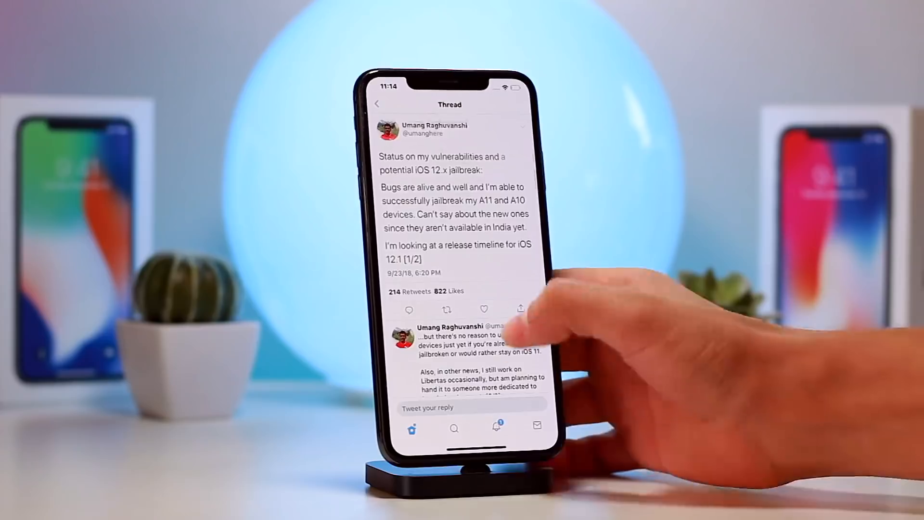
# Scroll up through the jailbreak status update thread
pyautogui.scroll(3)
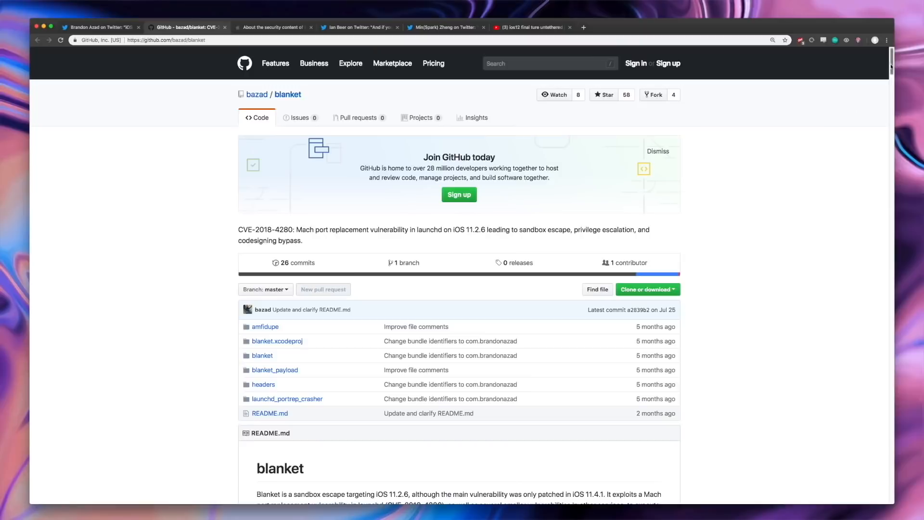
# Scroll down the bazad/blanket repository README on the launchd sandbox escape
pyautogui.scroll(-3)
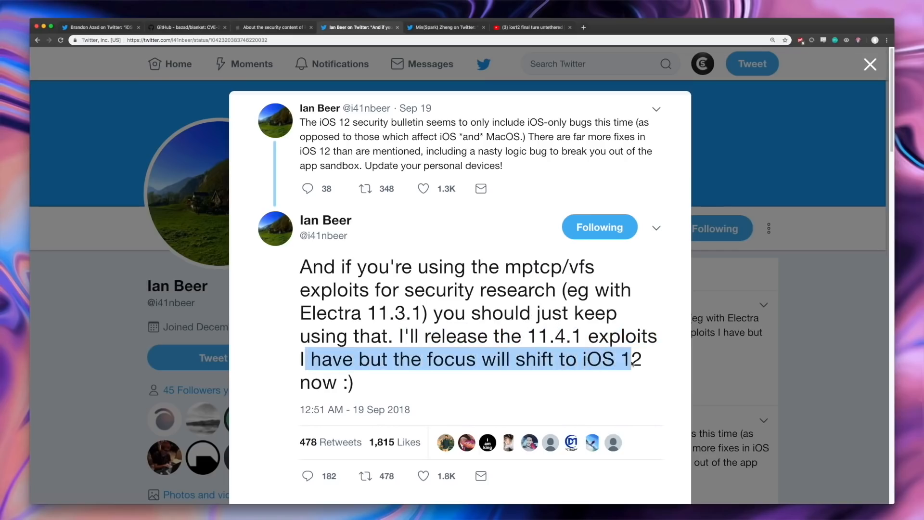
pyautogui.click(637, 373)
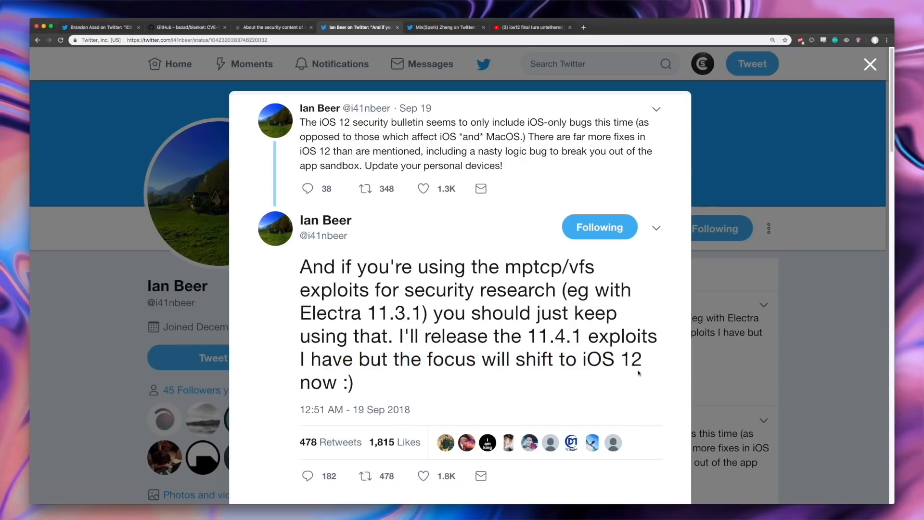
pyautogui.moveTo(320, 107)
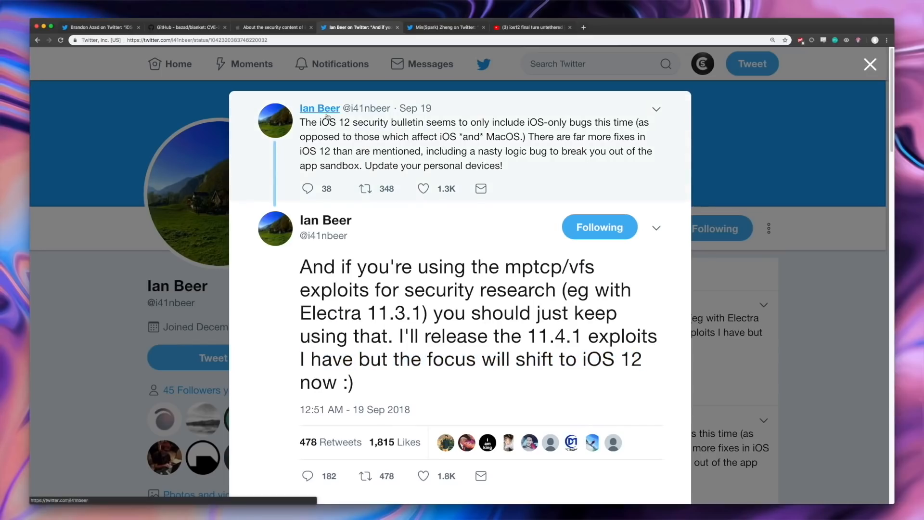
pyautogui.click(869, 65)
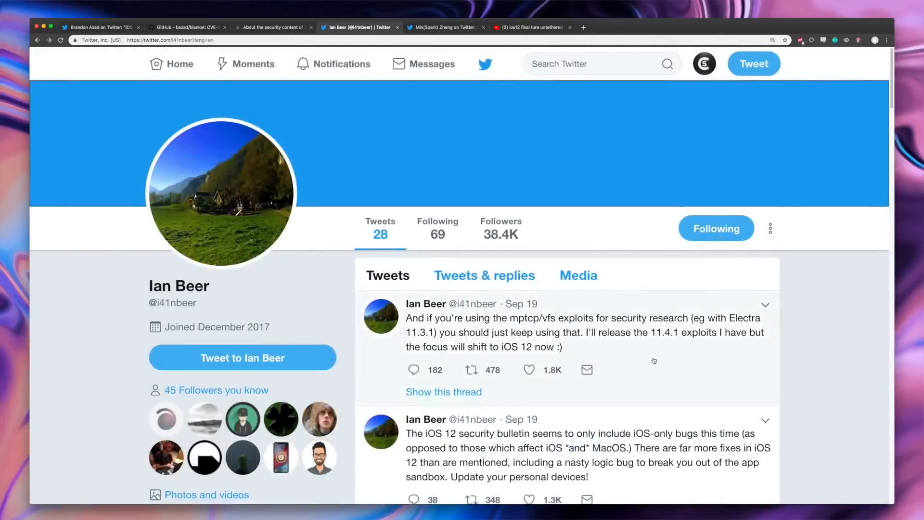
pyautogui.click(560, 339)
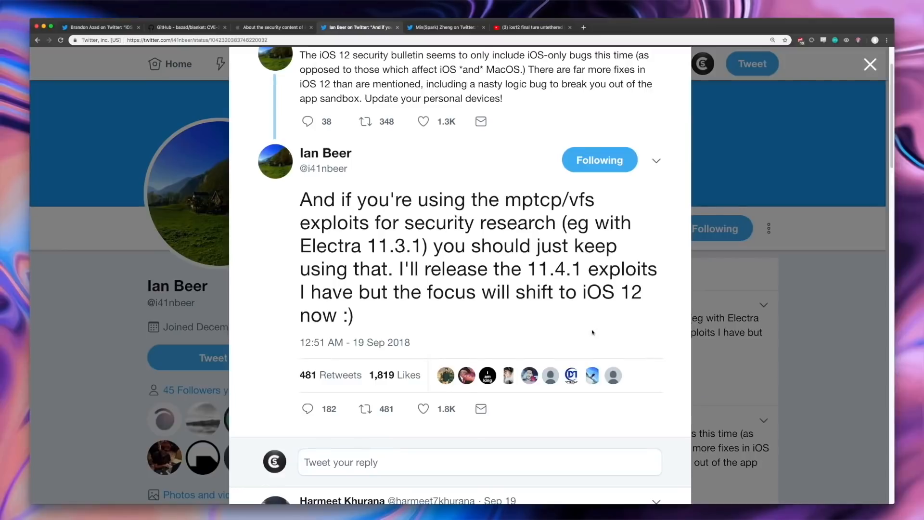
pyautogui.scroll(3)
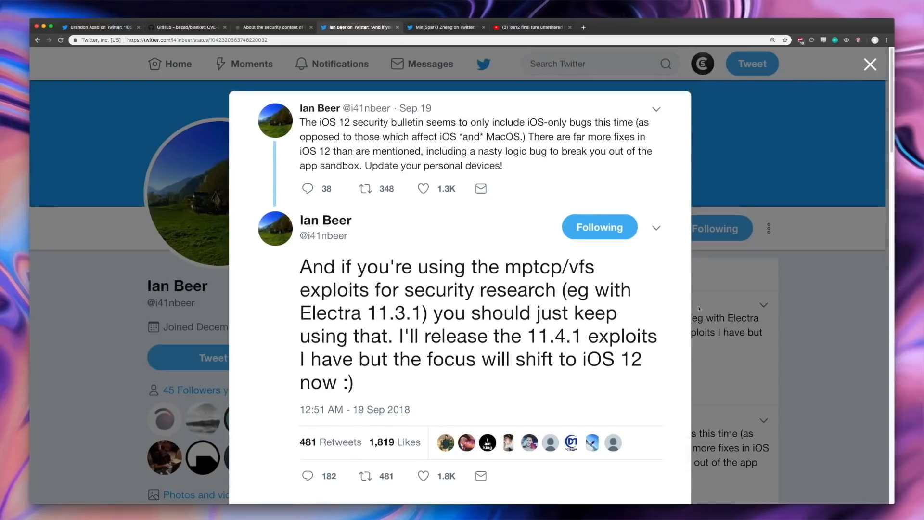
pyautogui.click(868, 64)
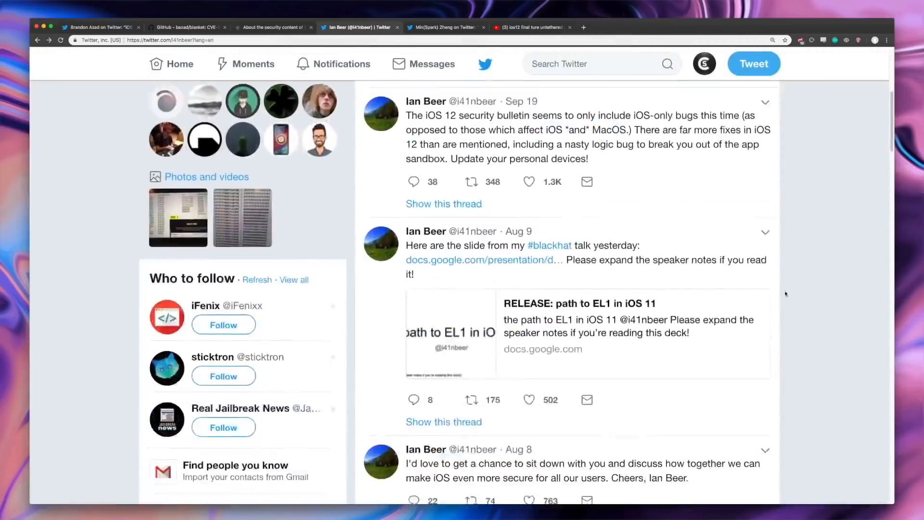
pyautogui.scroll(3)
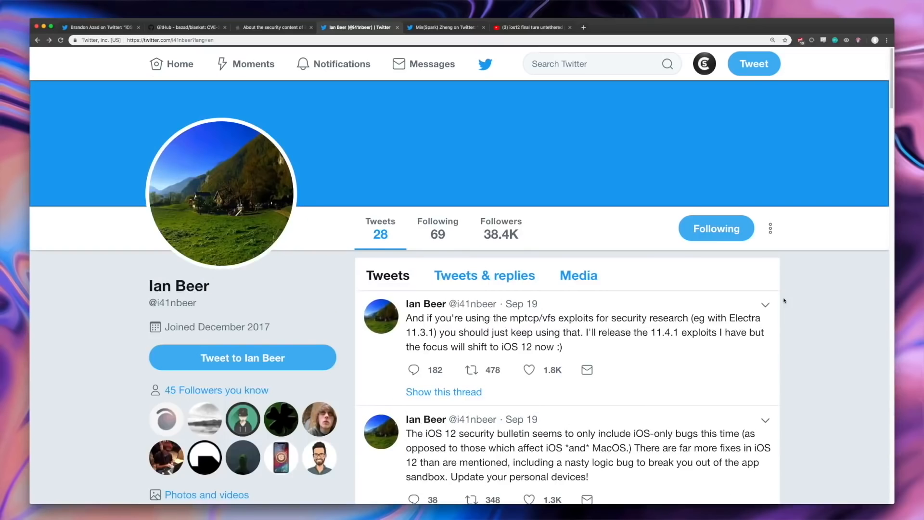
# Play 'ios12 final ture untethered jailbreak' and skip ahead to the restart and passcode screen
pyautogui.click(99, 27)
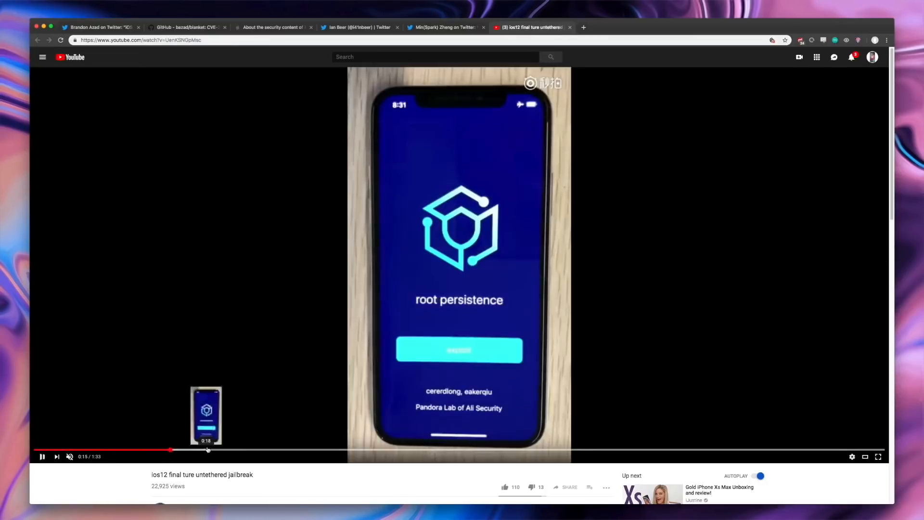
pyautogui.moveTo(267, 451)
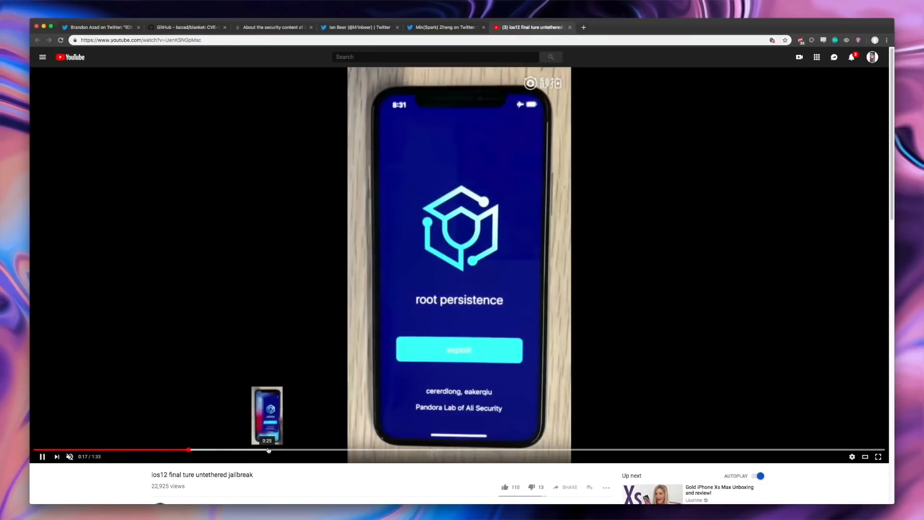
pyautogui.click(287, 451)
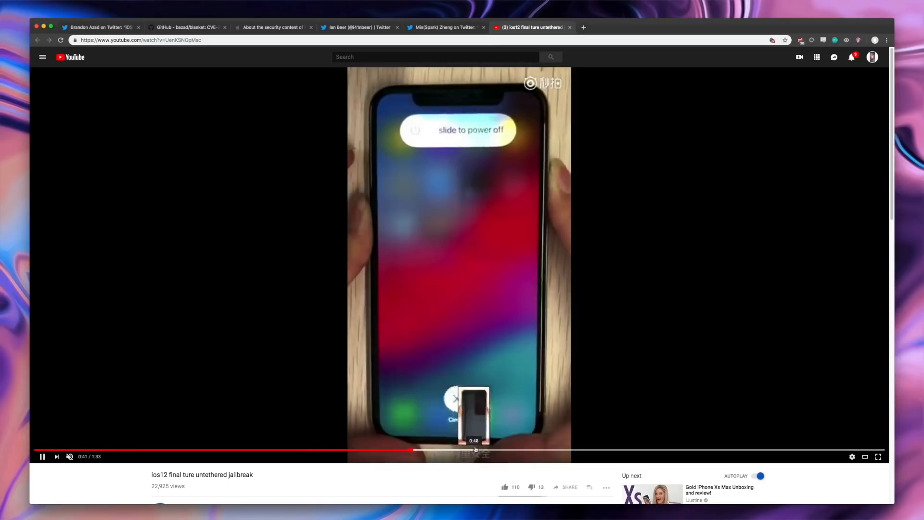
pyautogui.click(475, 452)
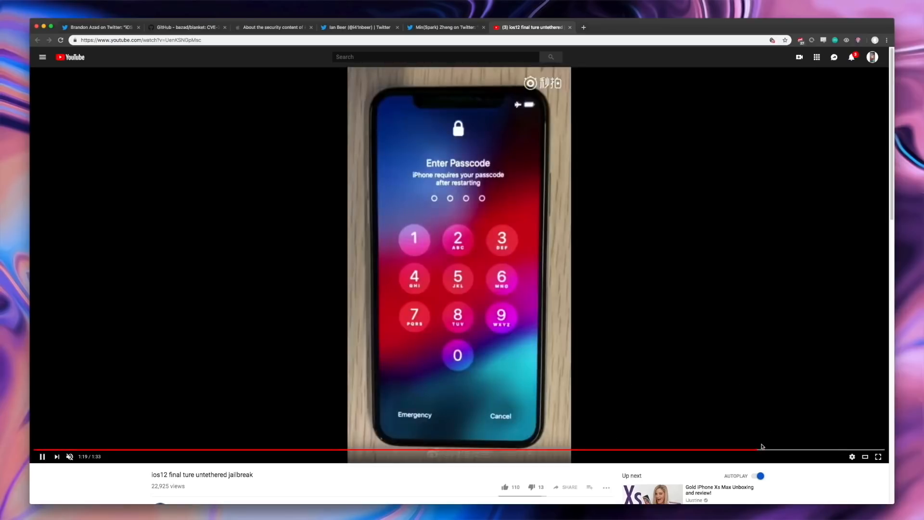